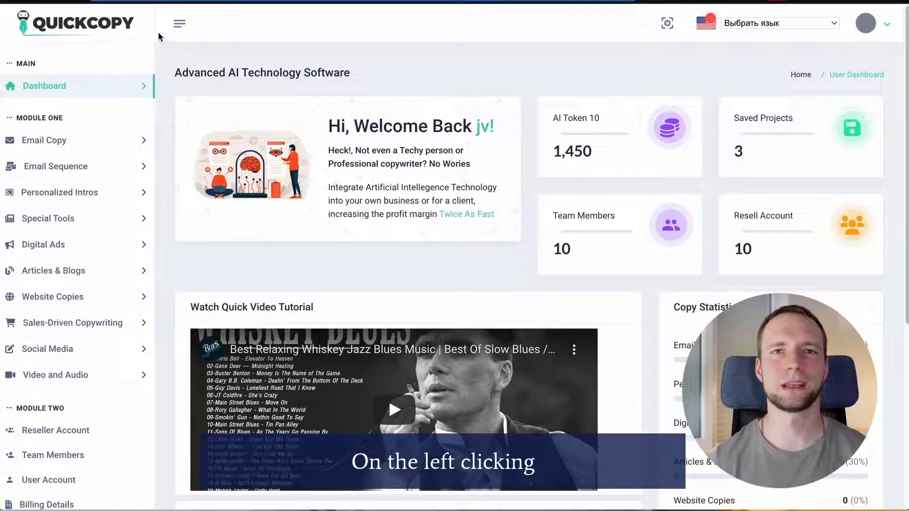
Collapse the side navigation to icons, expand it back, and scroll the dashboard.
left_click(181, 24)
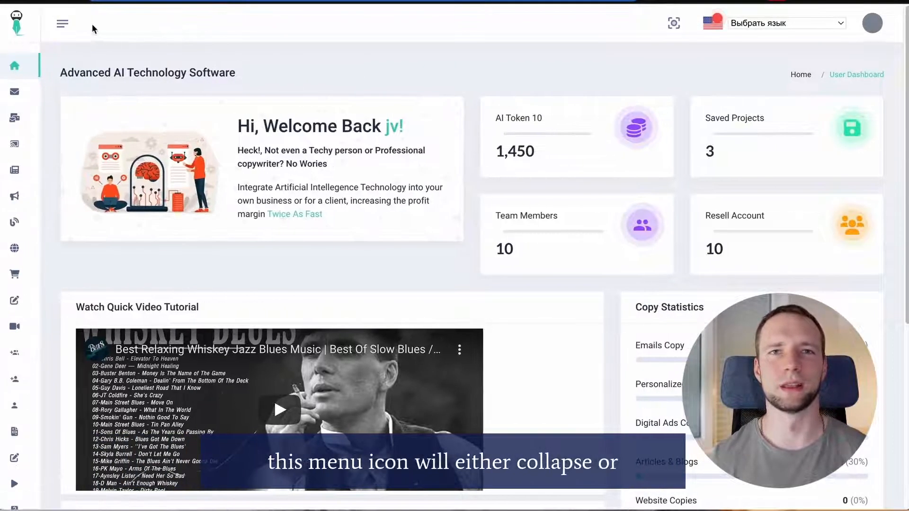
left_click(62, 23)
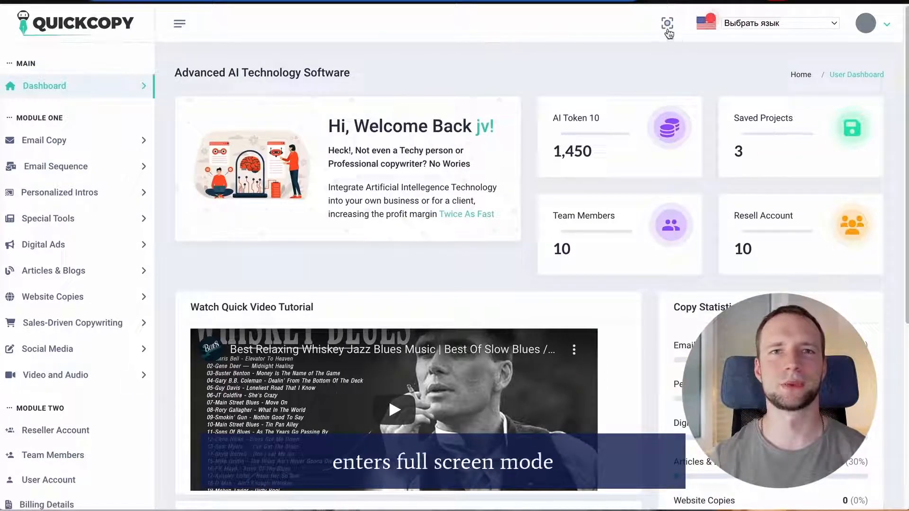
scroll("down", 3)
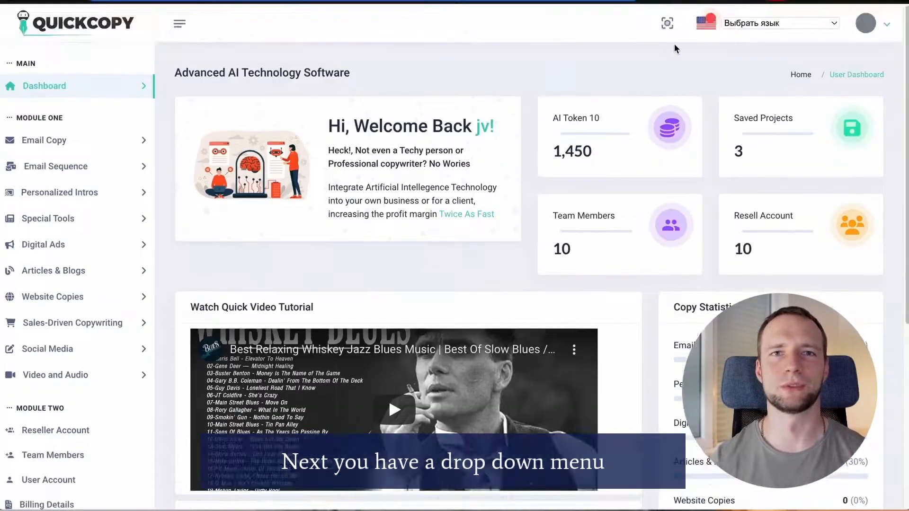
Preview the language list and account menu, then scroll down to Recent Saved Projects.
left_click(781, 22)
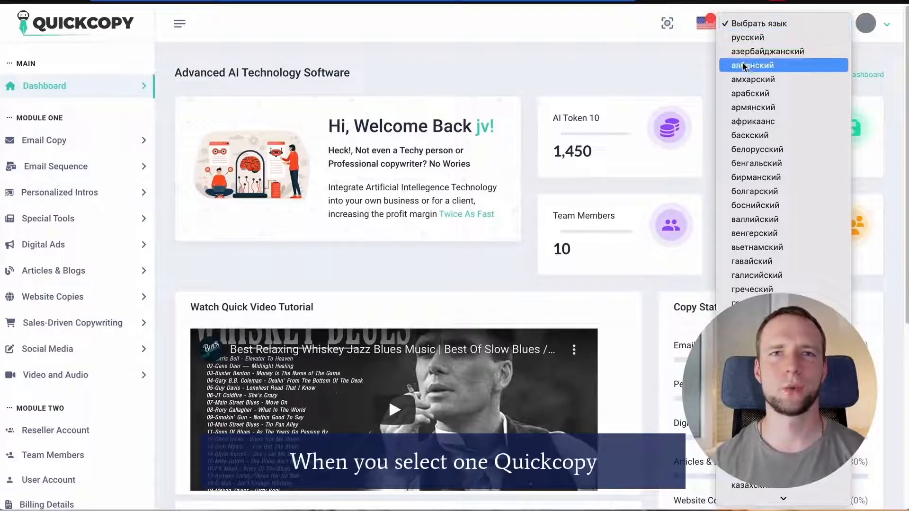
left_click(754, 191)
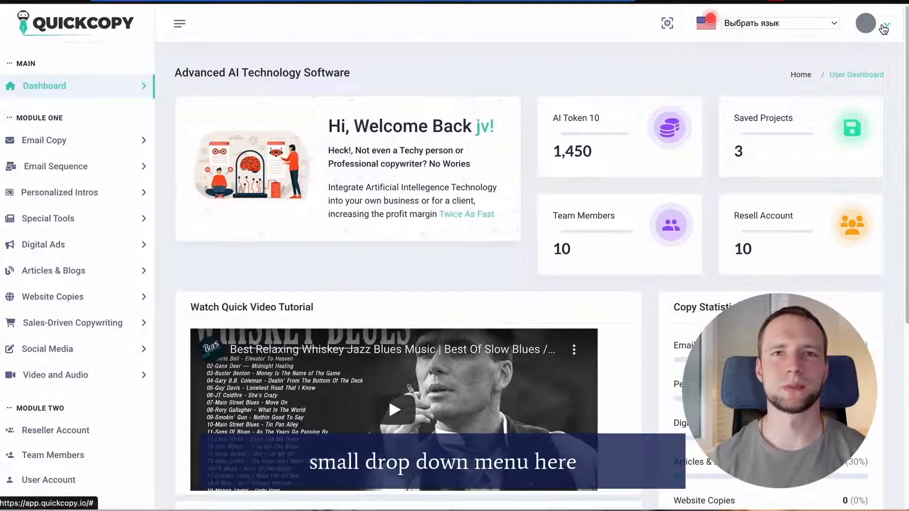
left_click(887, 24)
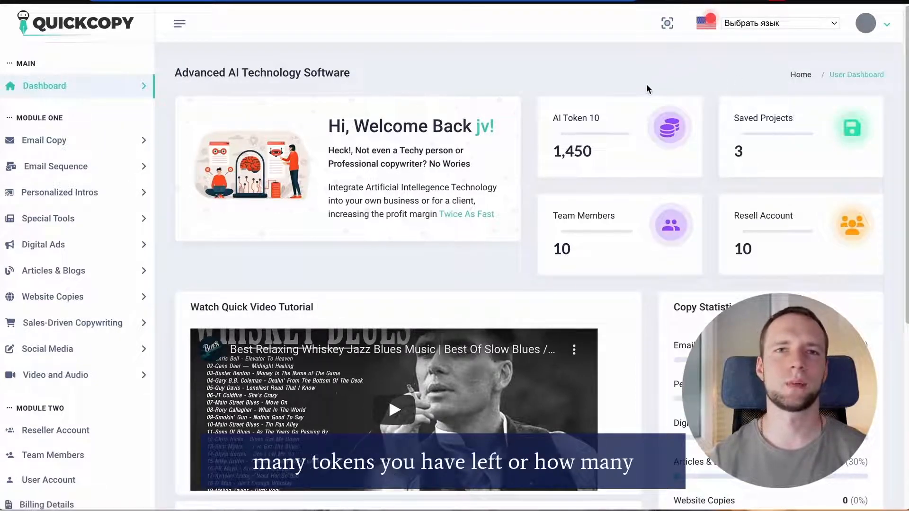
mouse_move(549, 183)
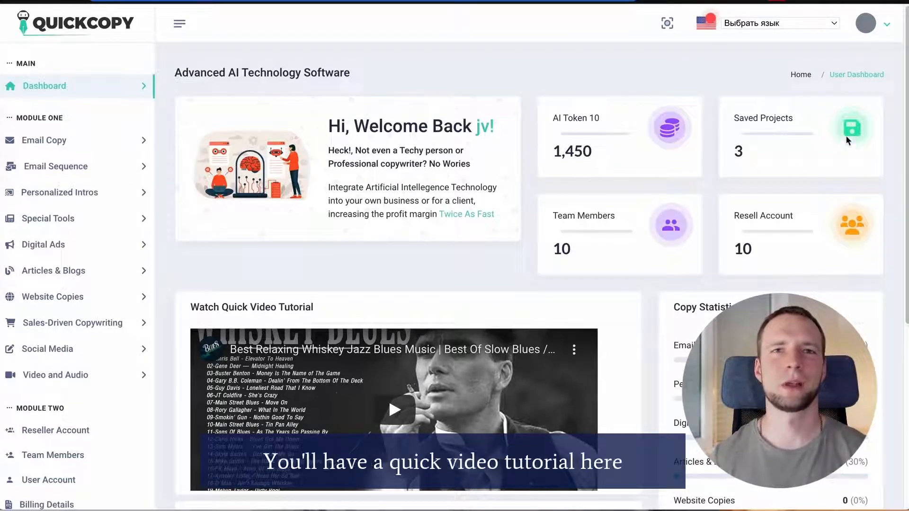
scroll("down", 3)
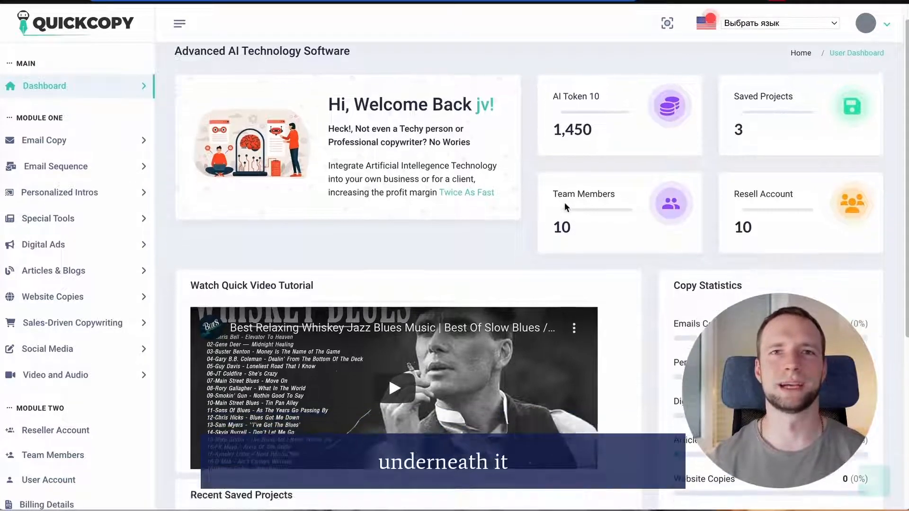
scroll("down", 3)
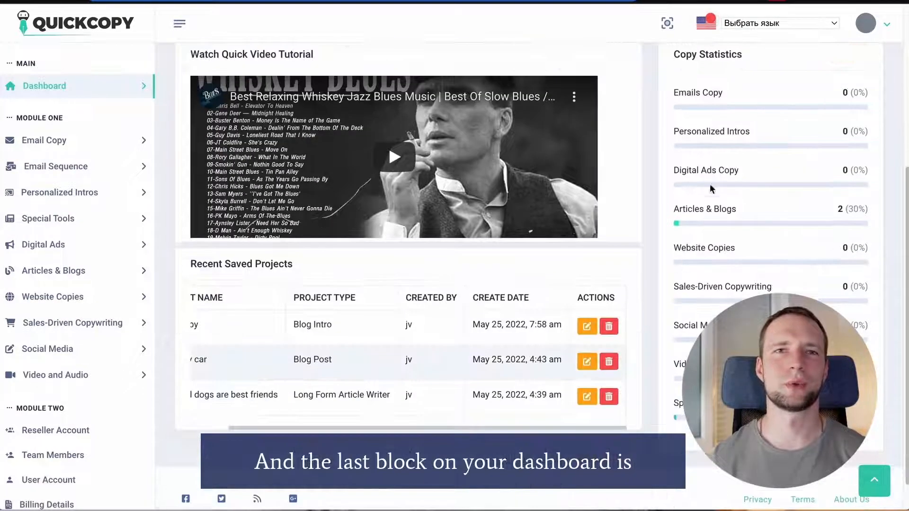
mouse_move(849, 212)
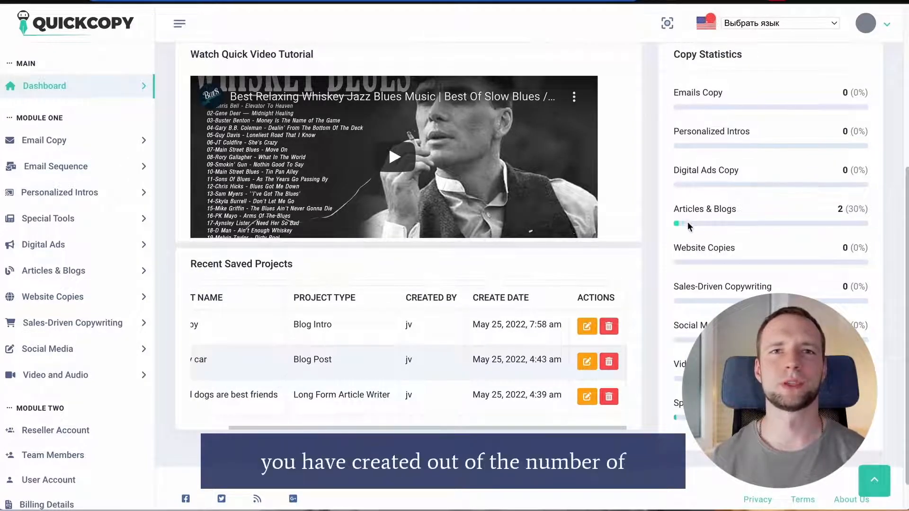
mouse_move(813, 232)
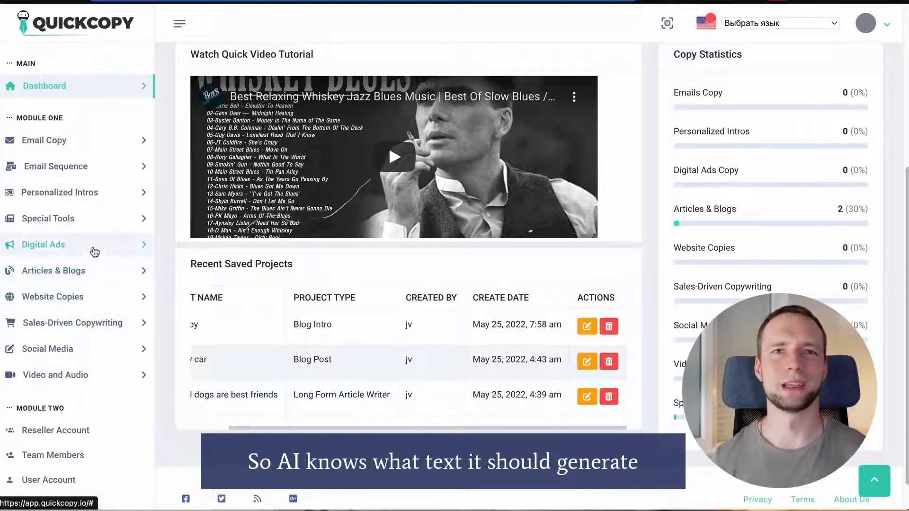
mouse_move(99, 169)
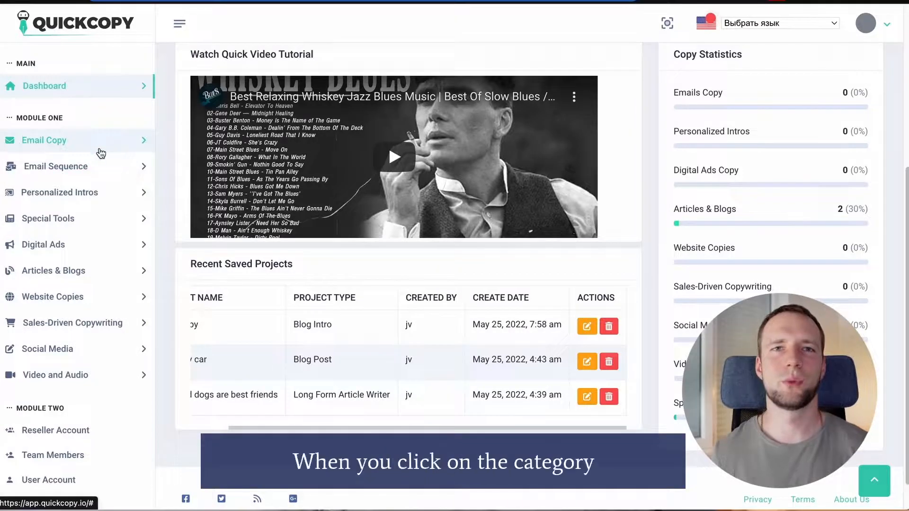
Expand Digital Ads, view Saved Digital Ads, then browse the Facebook-to-Bing ad generators.
left_click(43, 244)
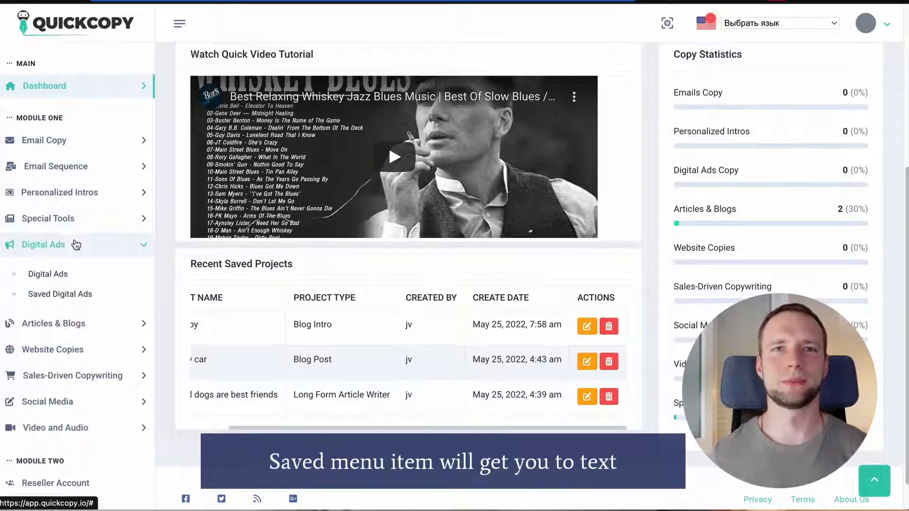
left_click(60, 294)
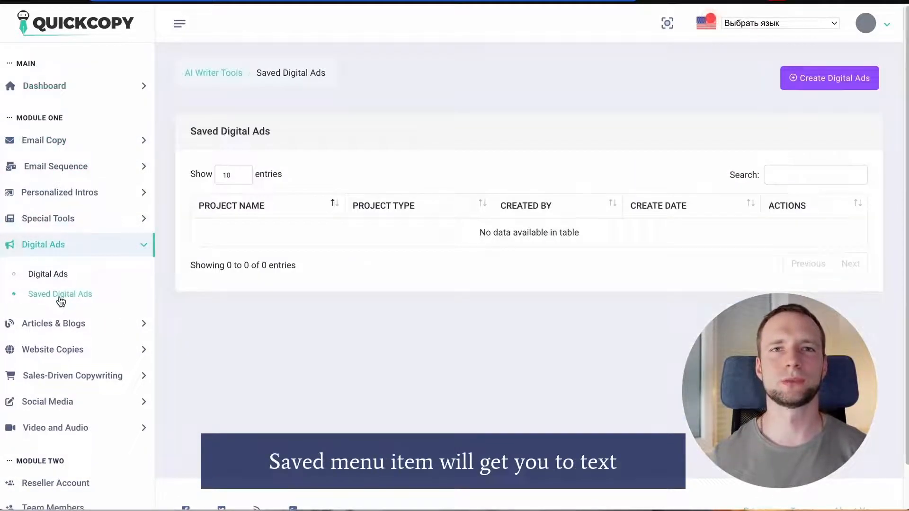
mouse_move(56, 280)
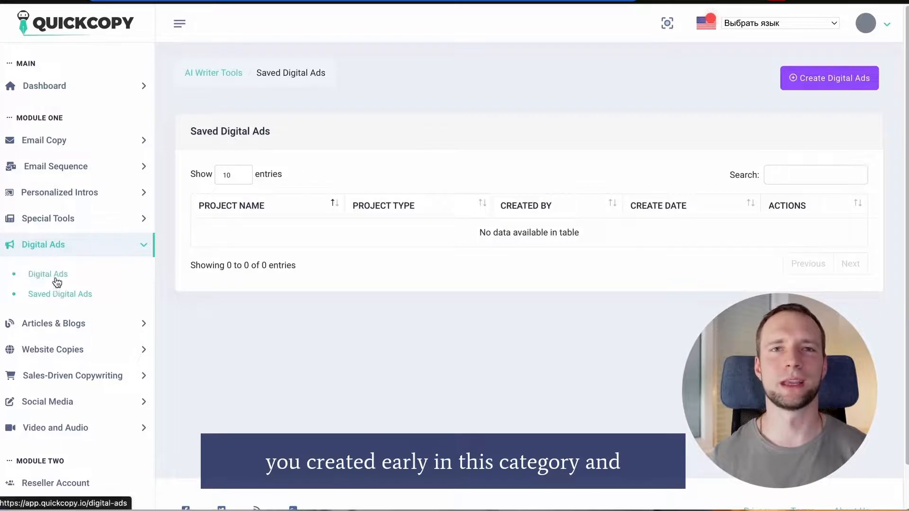
left_click(47, 274)
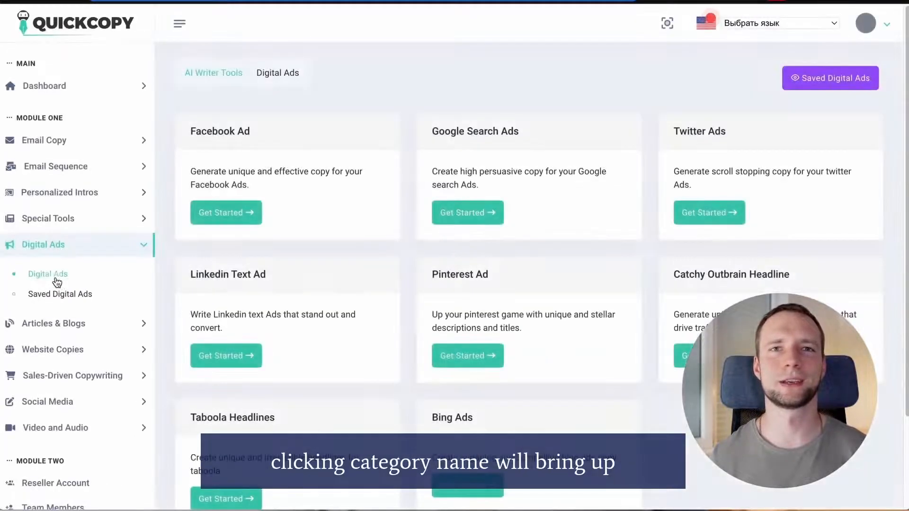
scroll("down", 3)
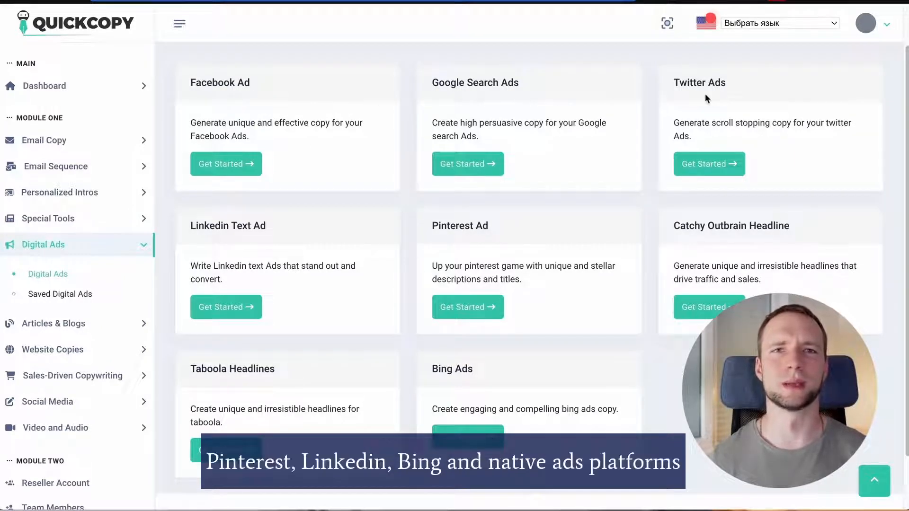
mouse_move(328, 244)
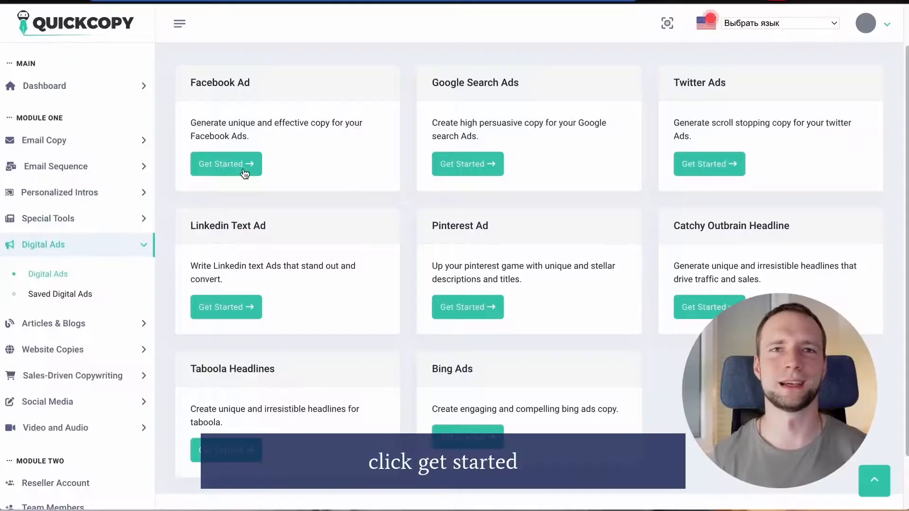
Enter product 'new video editing course' and a learn-to-edit-videos description in the Facebook Ad generator.
left_click(226, 164)
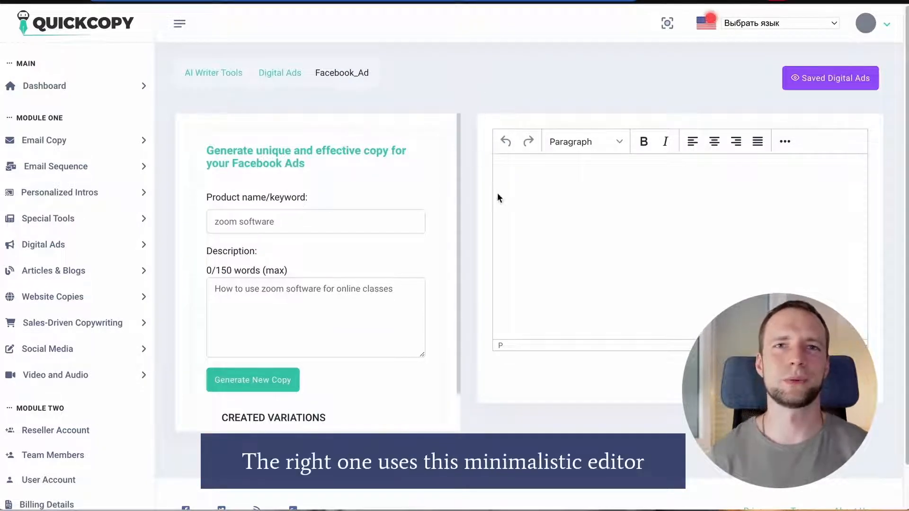
mouse_move(708, 231)
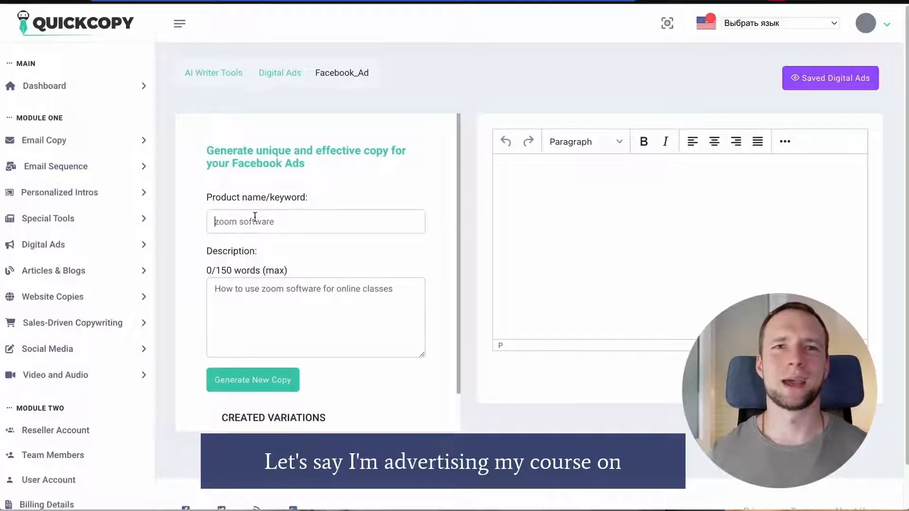
type("new video editing")
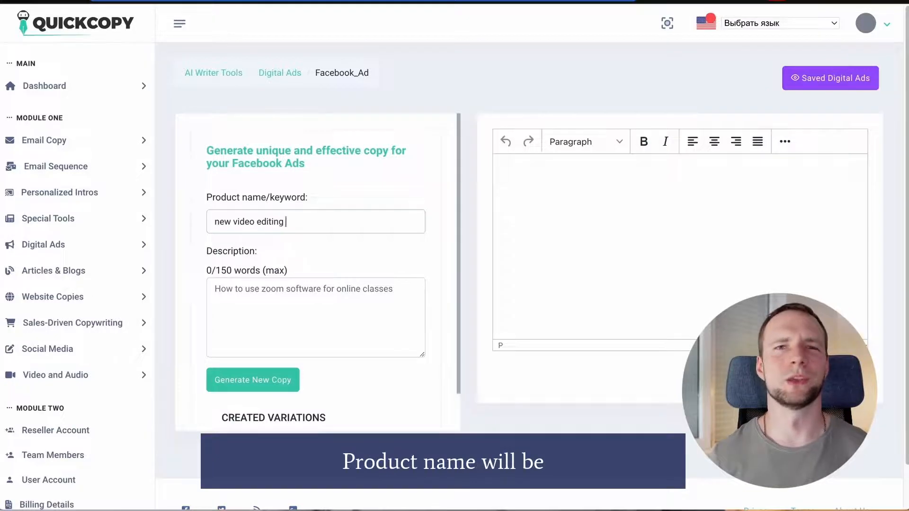
type("course")
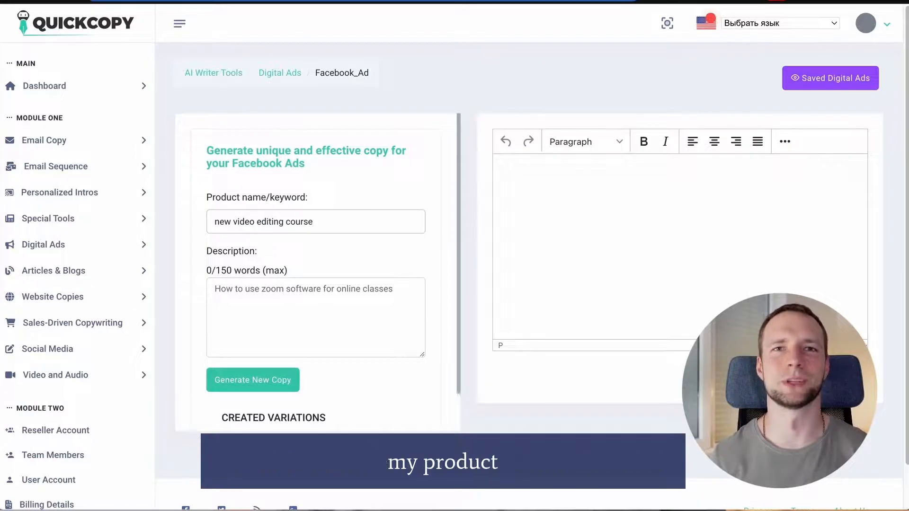
type("learn how to e")
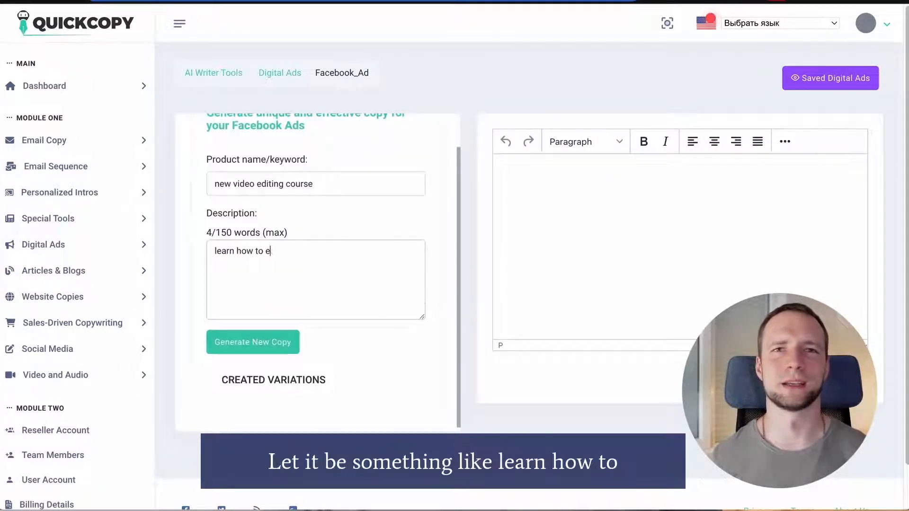
type("dit your videos in twenty hours")
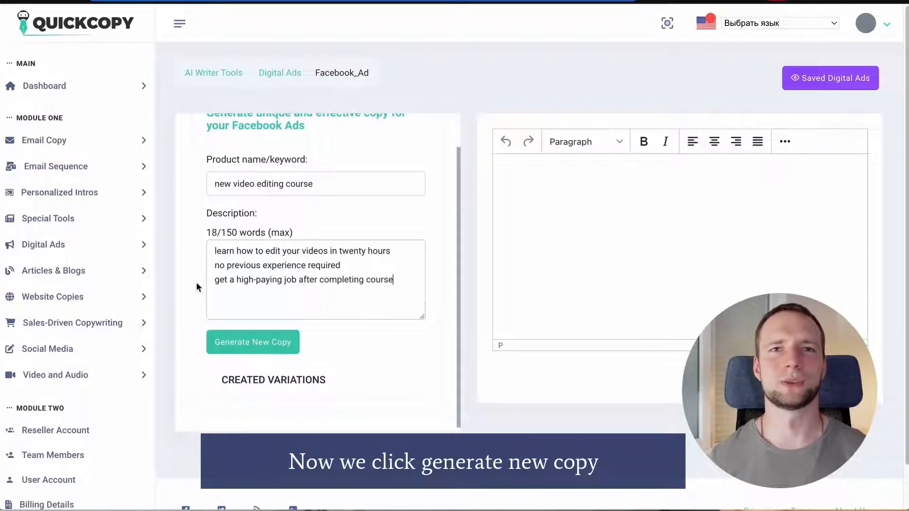
Generate Facebook ad variations and add the first variation to the editor.
left_click(253, 344)
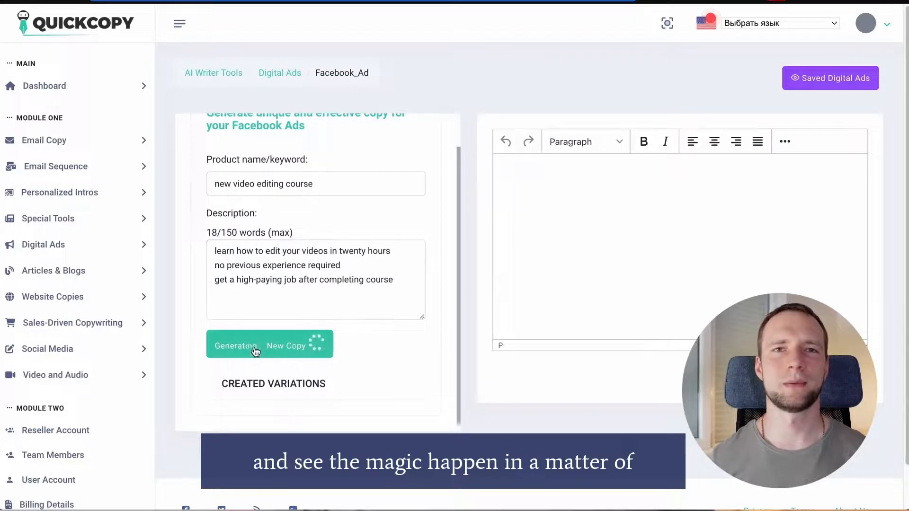
left_click(254, 344)
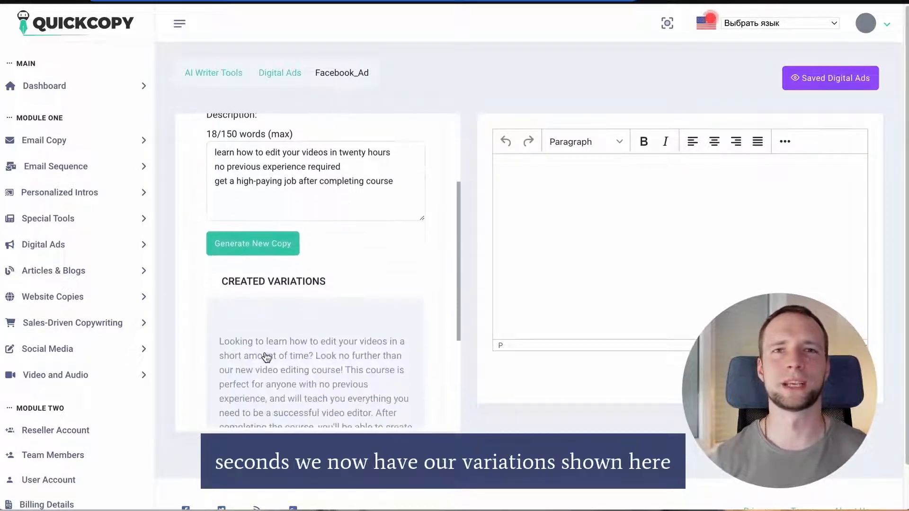
scroll("down", 3)
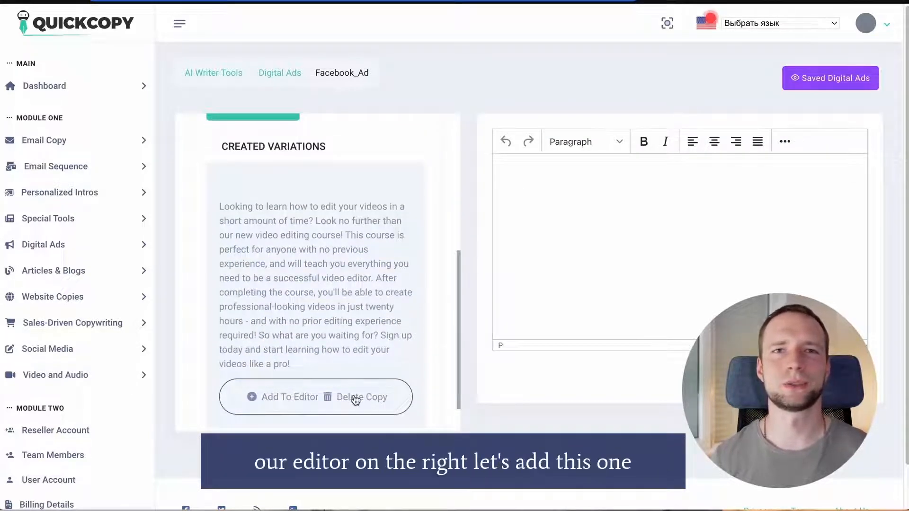
mouse_move(287, 397)
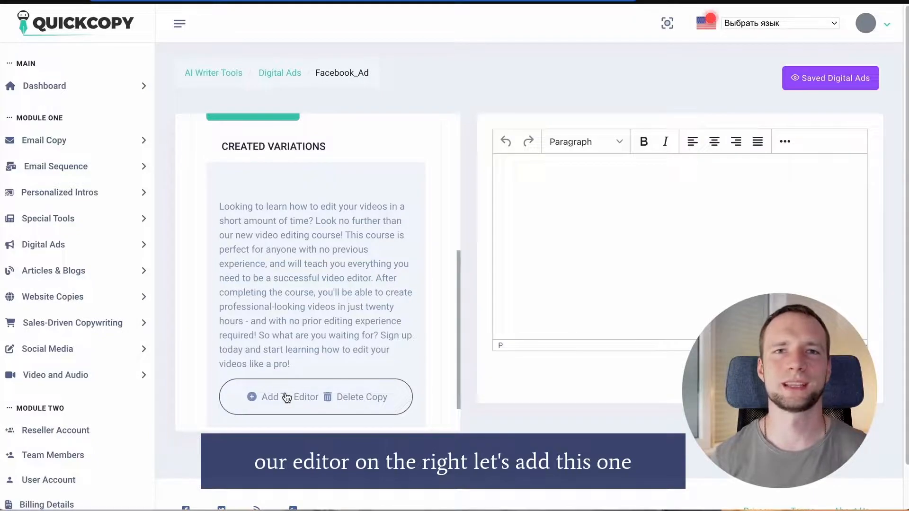
left_click(291, 397)
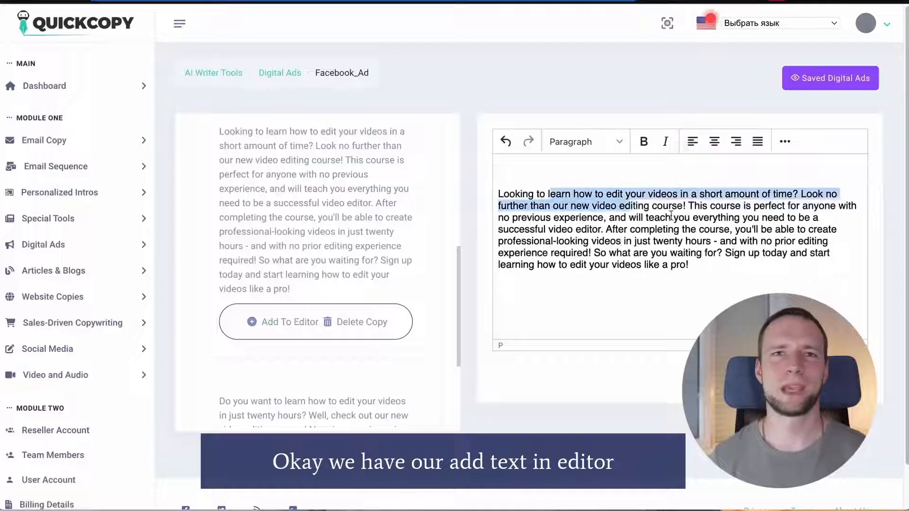
Save the generated Facebook ad copy under the name '123'.
left_click(785, 141)
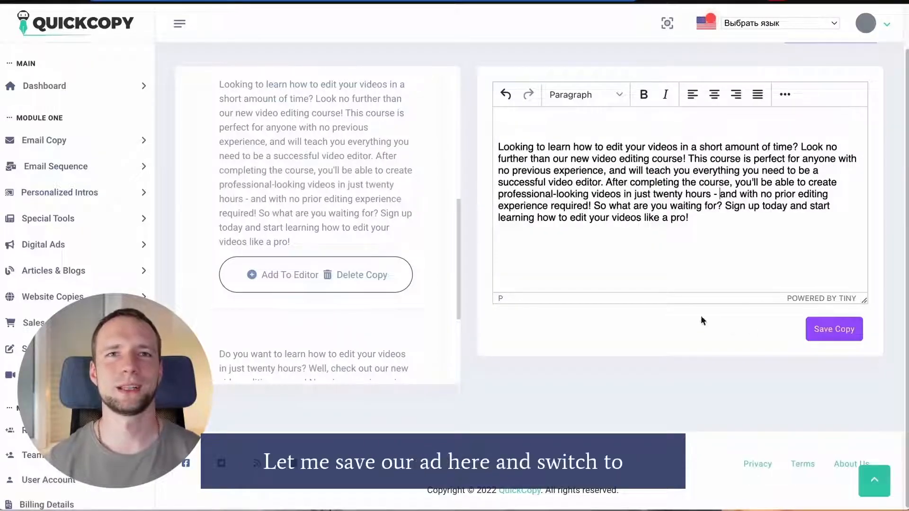
left_click(835, 329)
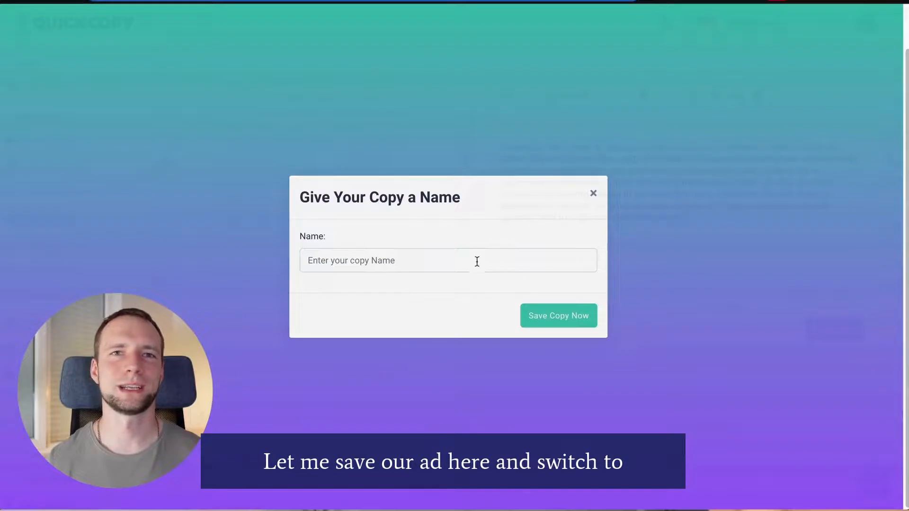
type("123")
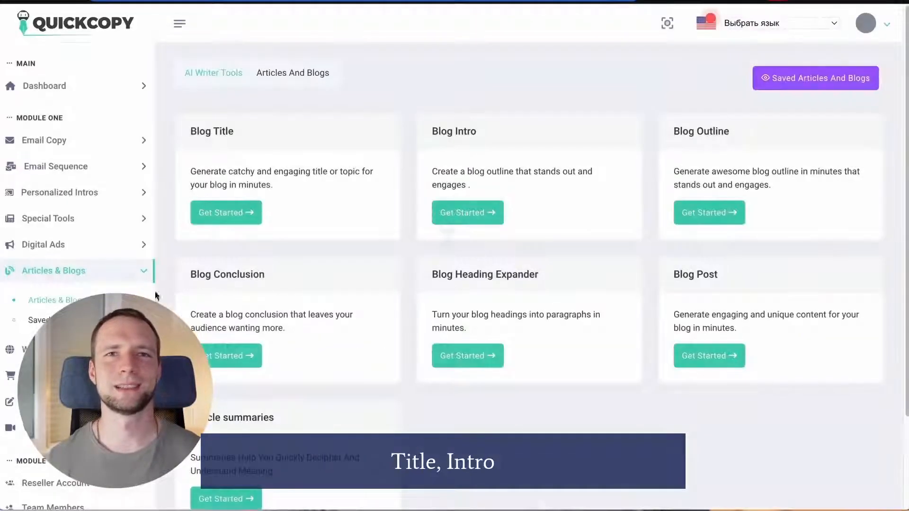
Scroll to Saved Personal Scripts and start a new personal script.
scroll("down", 3)
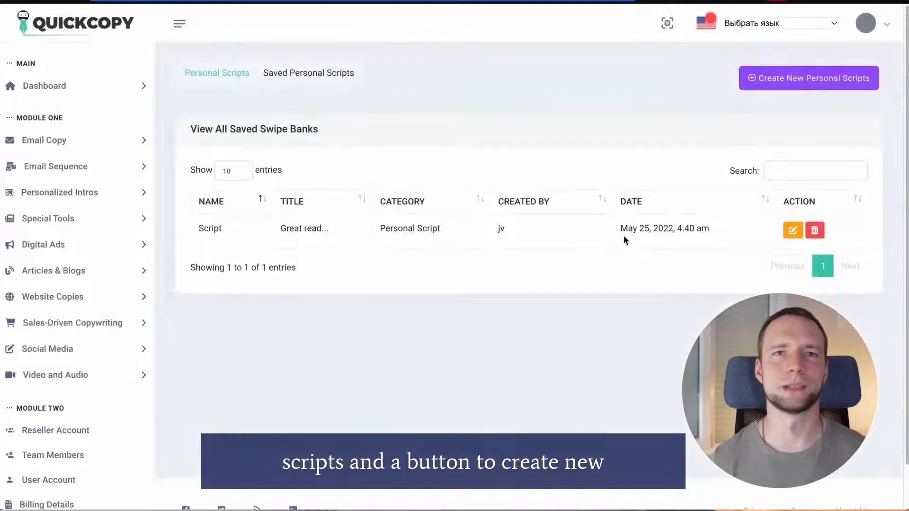
left_click(809, 78)
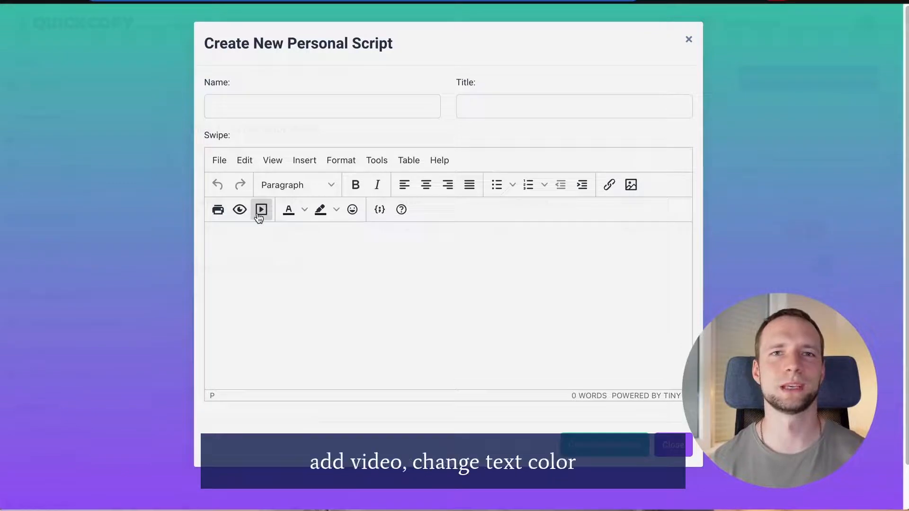
left_click(304, 209)
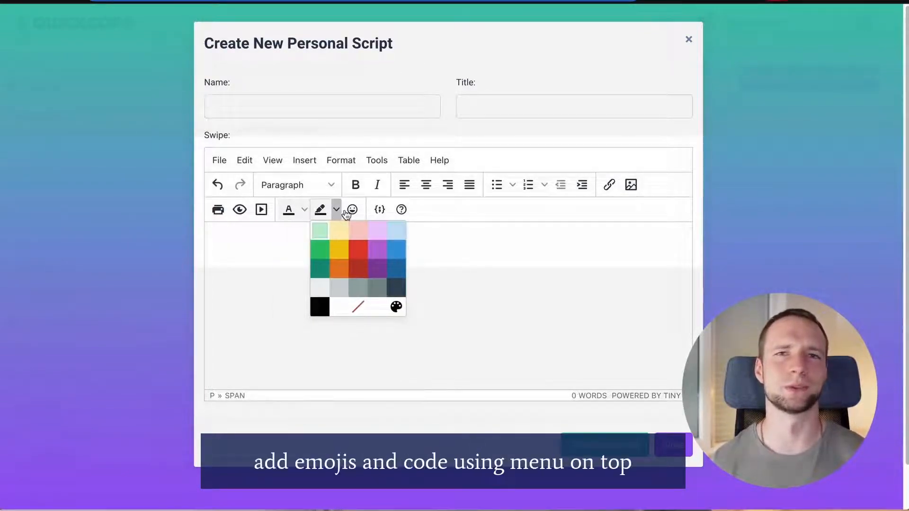
left_click(351, 209)
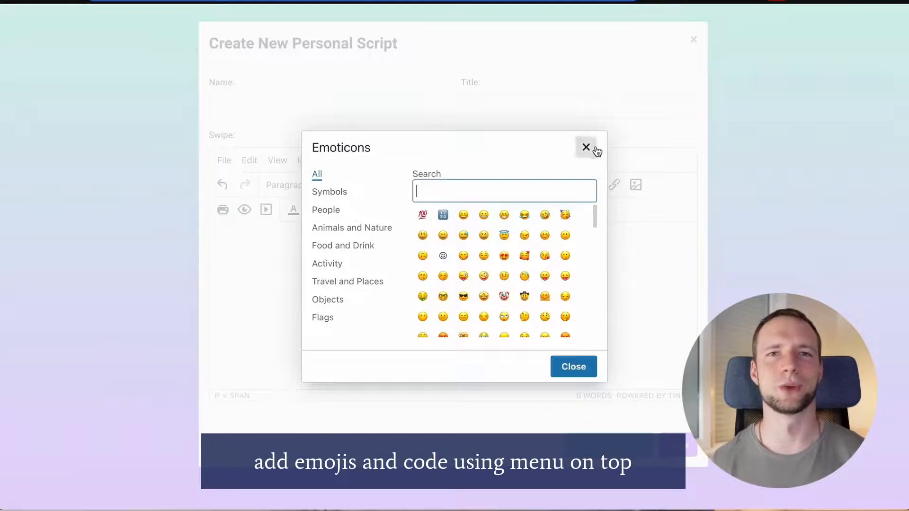
left_click(586, 147)
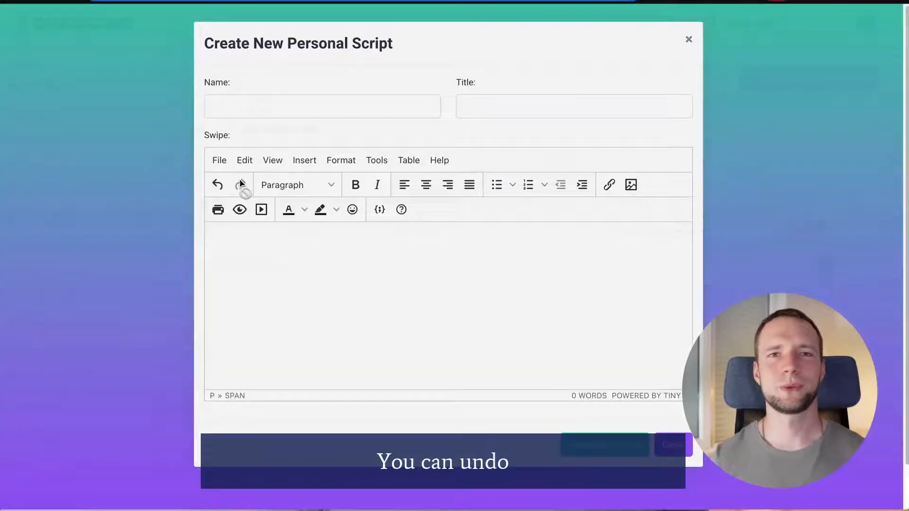
left_click(218, 160)
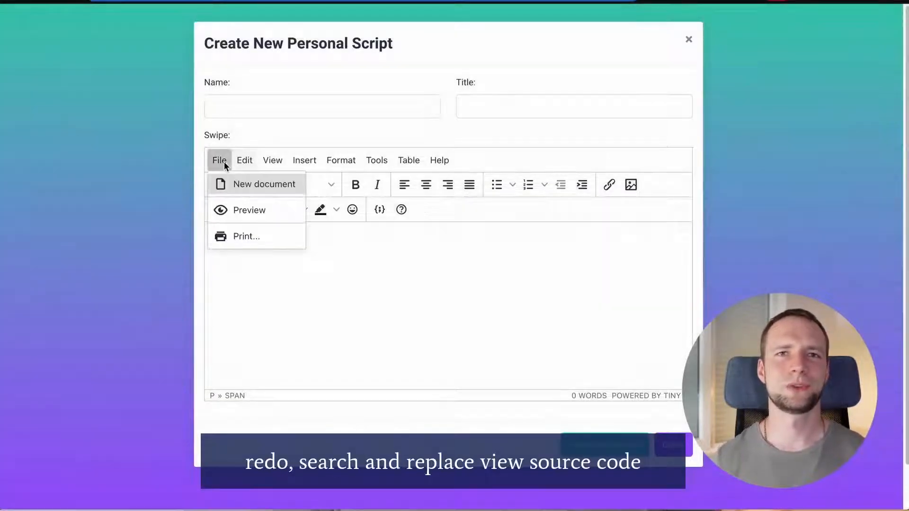
left_click(272, 160)
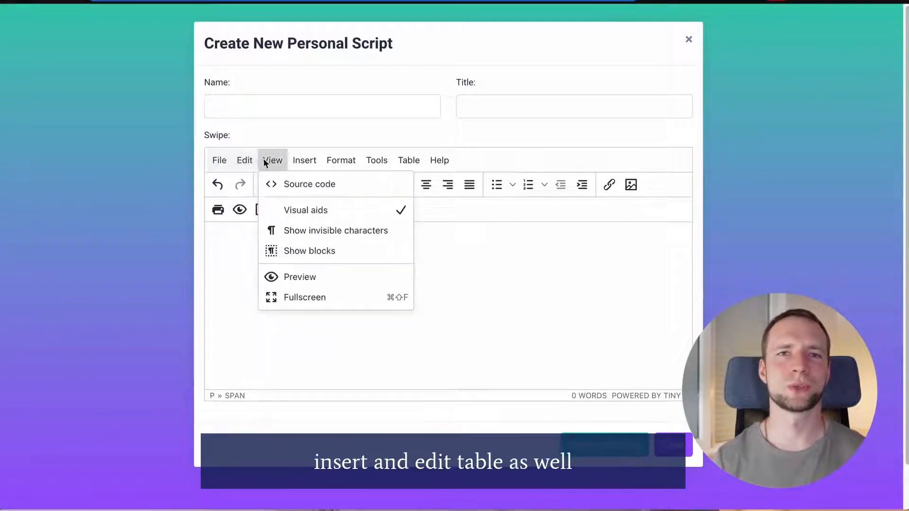
left_click(304, 160)
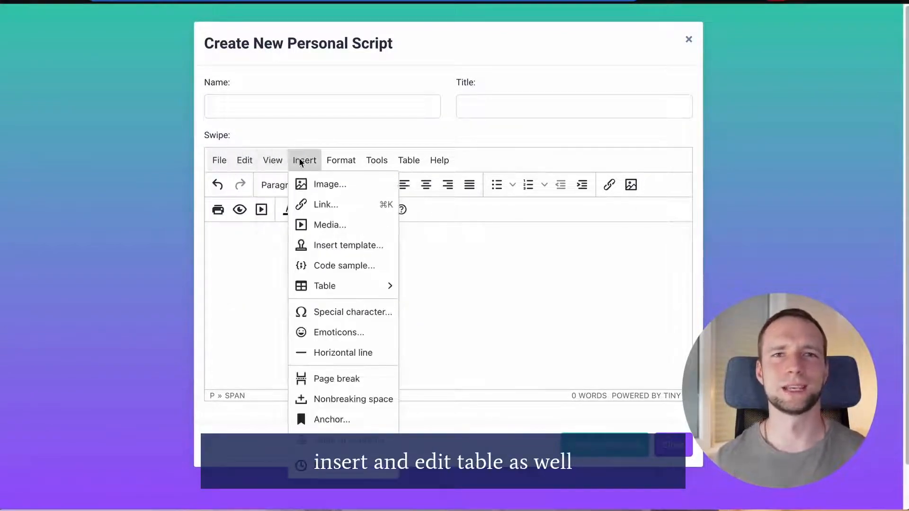
left_click(341, 160)
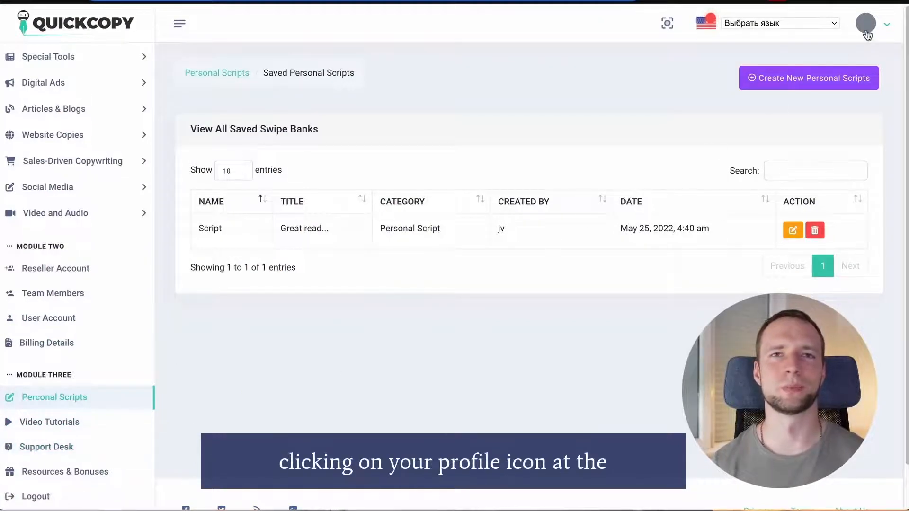
Choose Need help? from the profile menu to reach the support page.
left_click(866, 23)
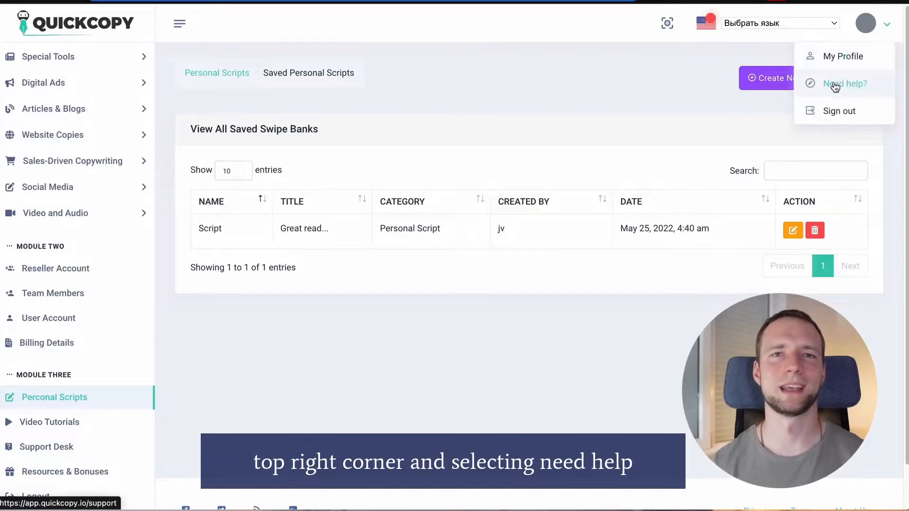
left_click(845, 84)
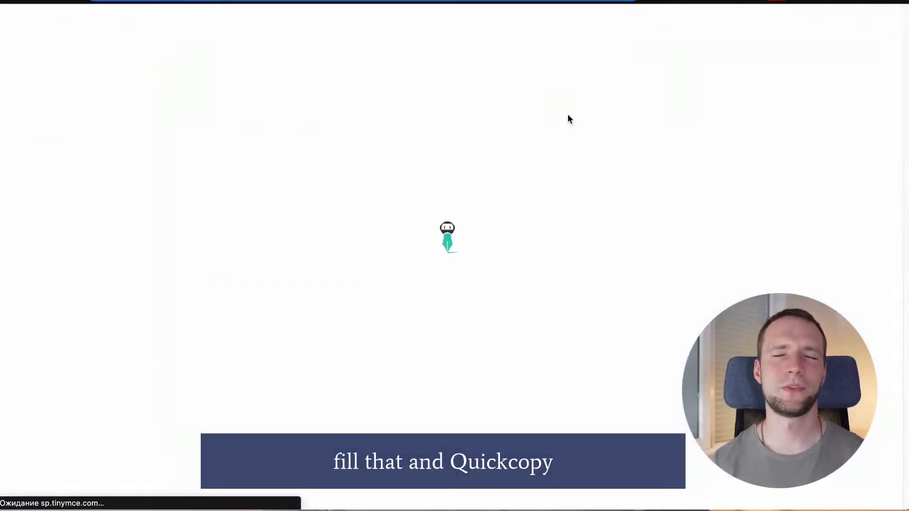